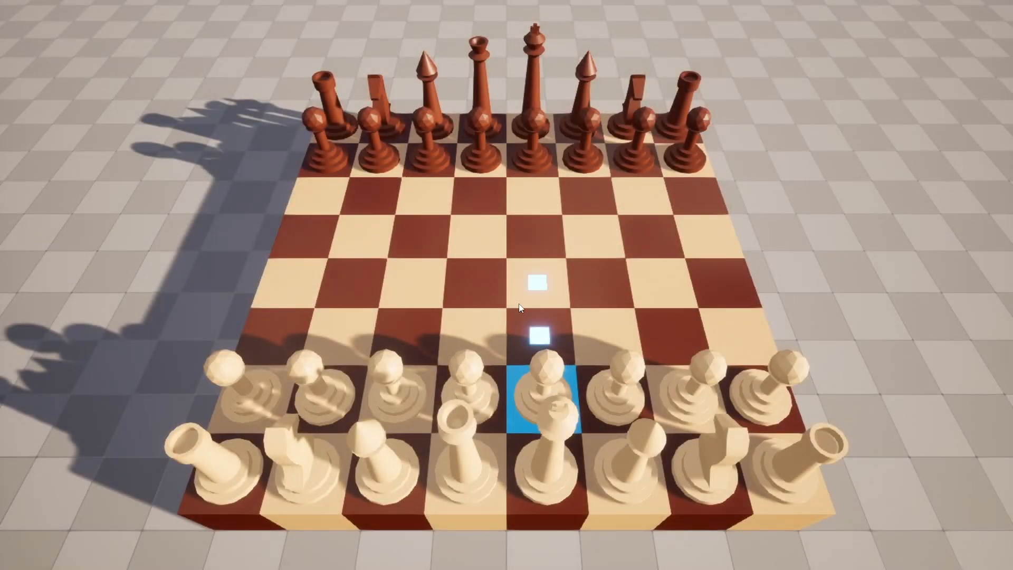
Browse the CCRL 40/15 engine rankings down to about rank 46, Stockfish leading at 3640 Elo
{"action": "left_click", "coordinate": [538, 281]}
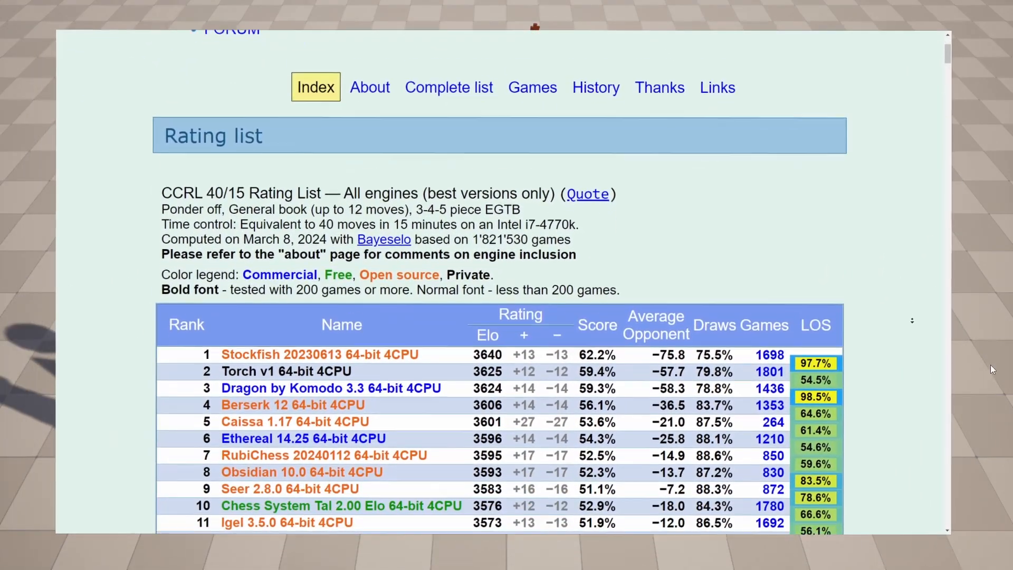
{"action": "scroll", "scroll_direction": "down", "scroll_amount": 3}
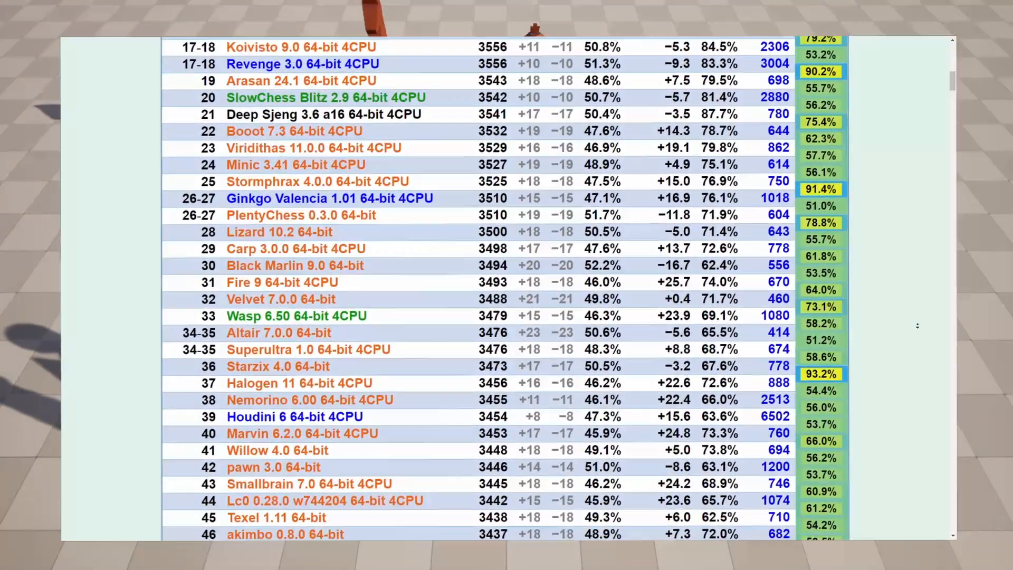
{"action": "scroll", "scroll_direction": "down", "scroll_amount": 3}
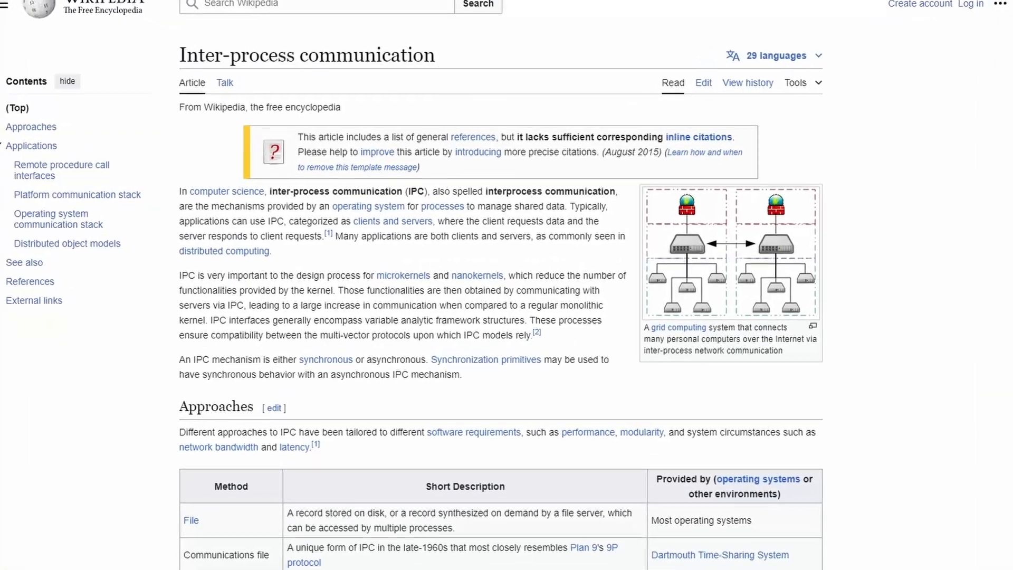
Scroll the Inter-process communication article down to the Approaches table
{"action": "scroll", "scroll_direction": "down", "scroll_amount": 3}
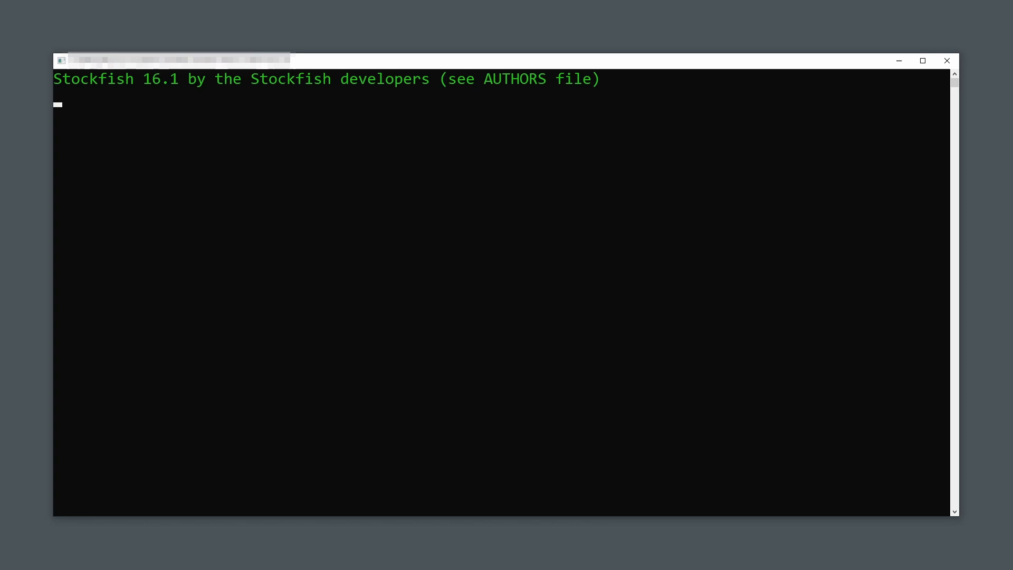
Ask the Stockfish console 'Please give me a chess move' and review its info lines and bestmove d2d4
{"action": "type", "text": "Please give me a chess move"}
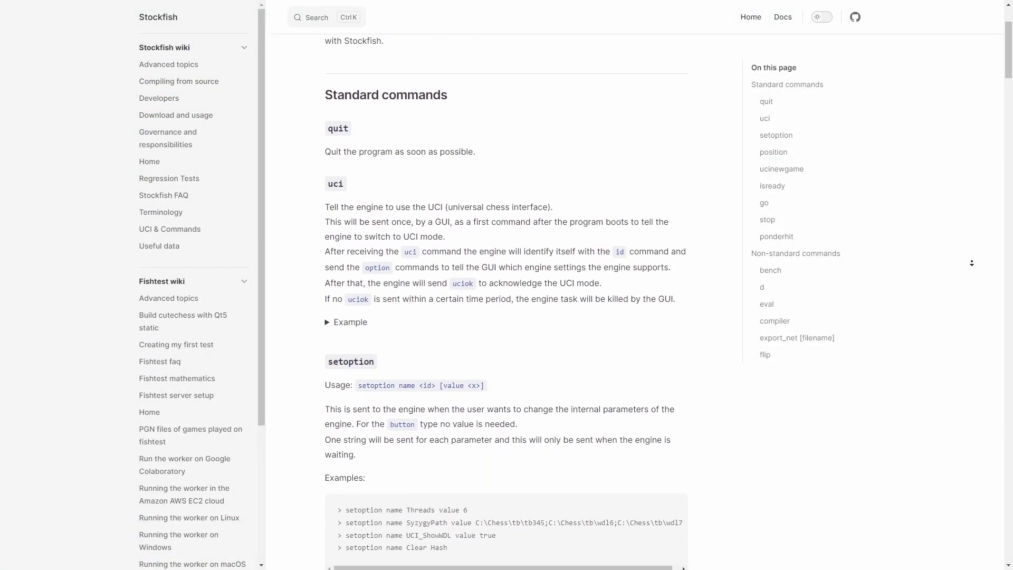
{"action": "scroll", "scroll_direction": "down", "scroll_amount": 3}
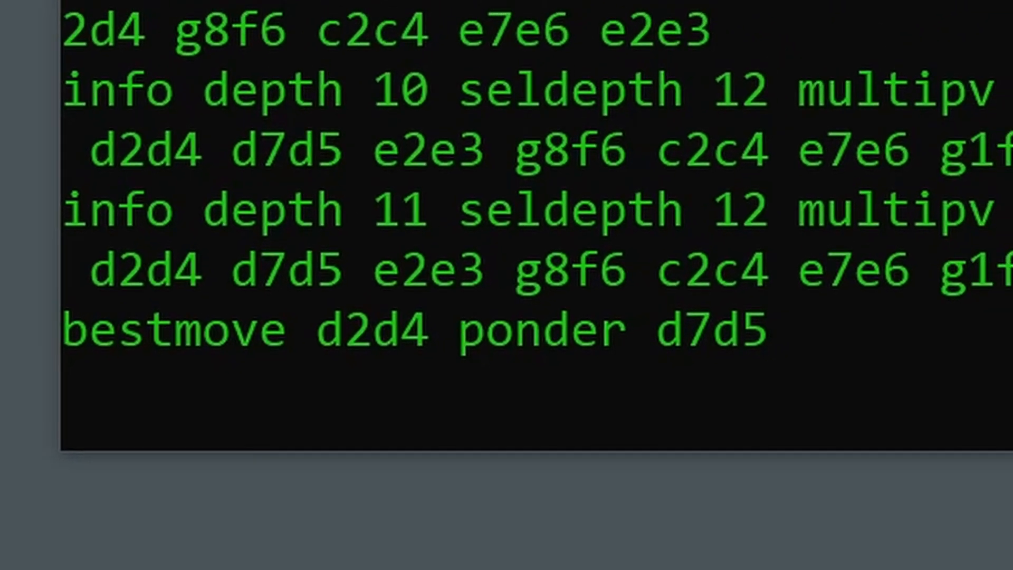
{"action": "scroll", "scroll_direction": "down", "scroll_amount": 3}
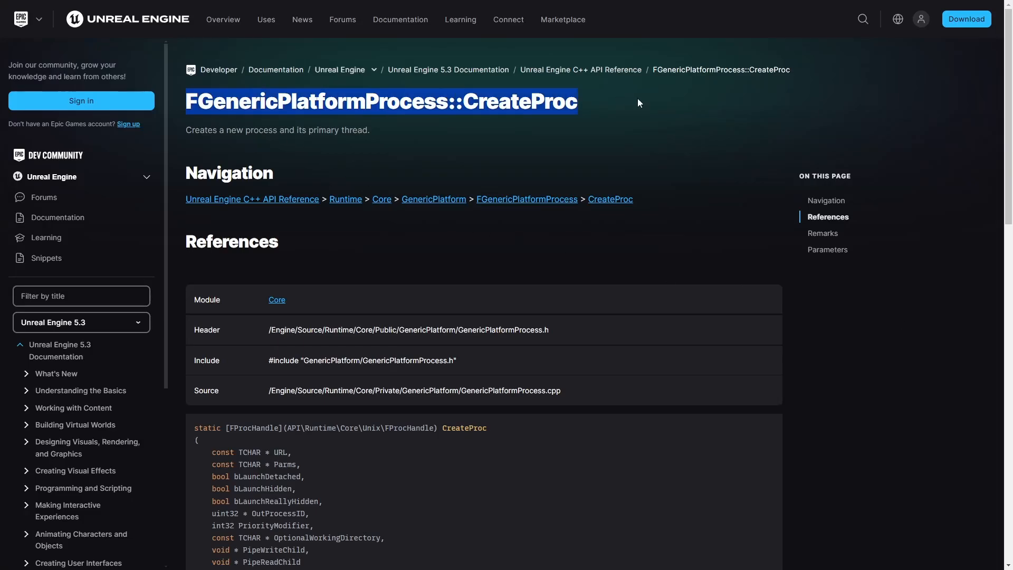
{"action": "mouse_move", "coordinate": [876, 403]}
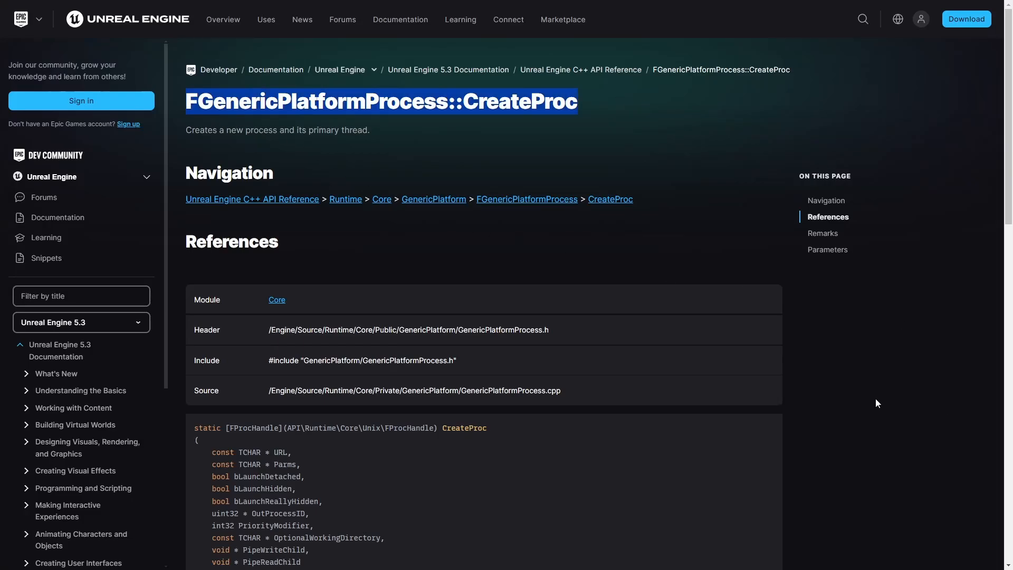
Highlight the full CreateProc parameter list and scroll to the Parameters table with PipeWriteChild and PipeReadChild
{"action": "scroll", "scroll_direction": "down", "scroll_amount": 3}
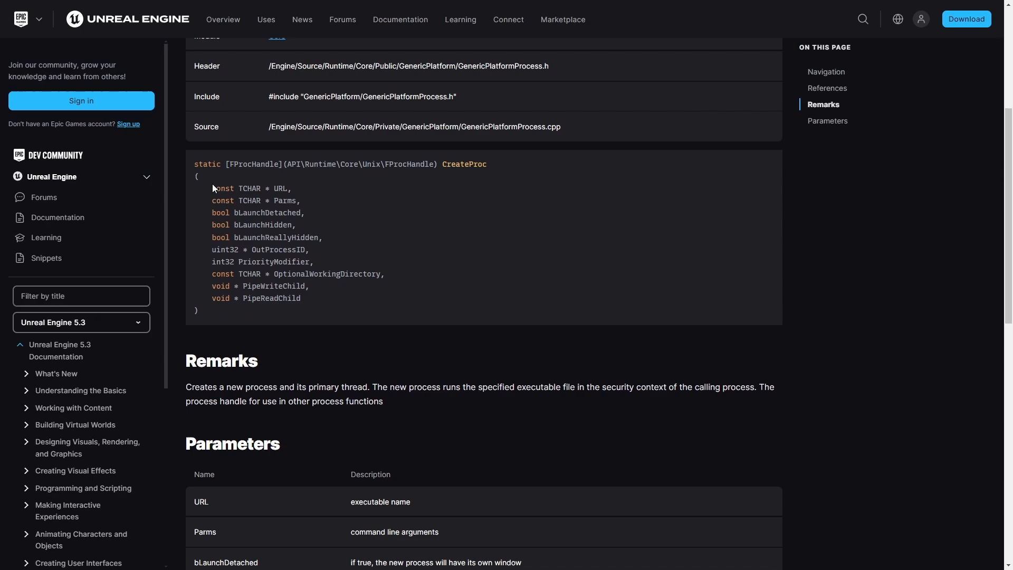
{"action": "left_click_drag", "start_coordinate": [212, 188], "coordinate": [301, 298]}
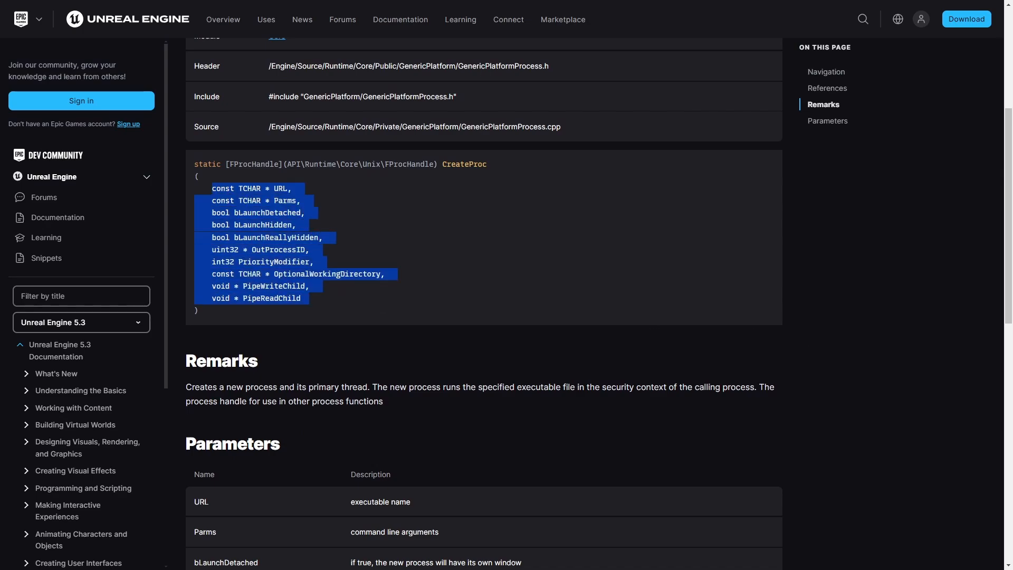
{"action": "scroll", "scroll_direction": "down", "scroll_amount": 3}
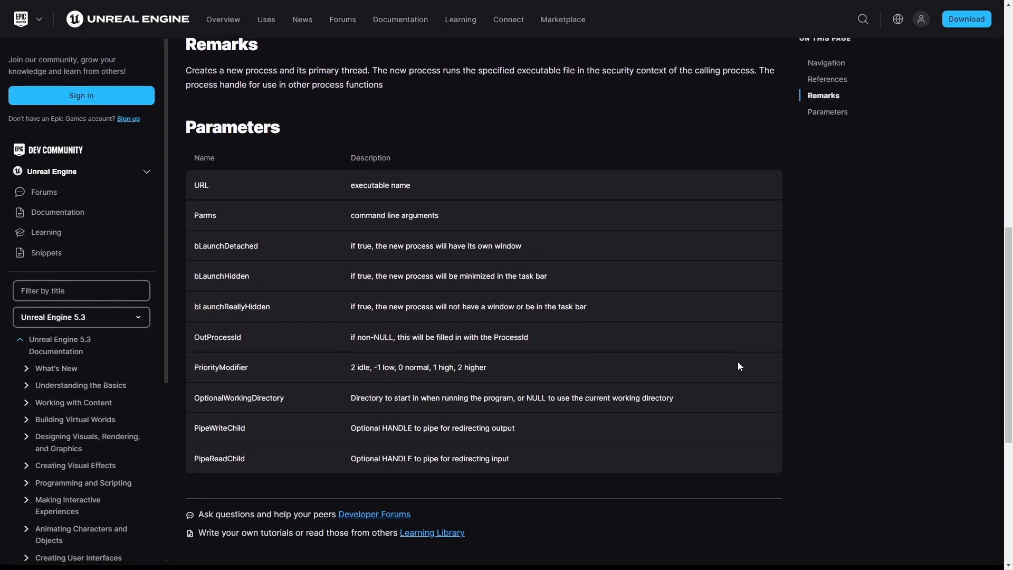
{"action": "scroll", "scroll_direction": "down", "scroll_amount": 3}
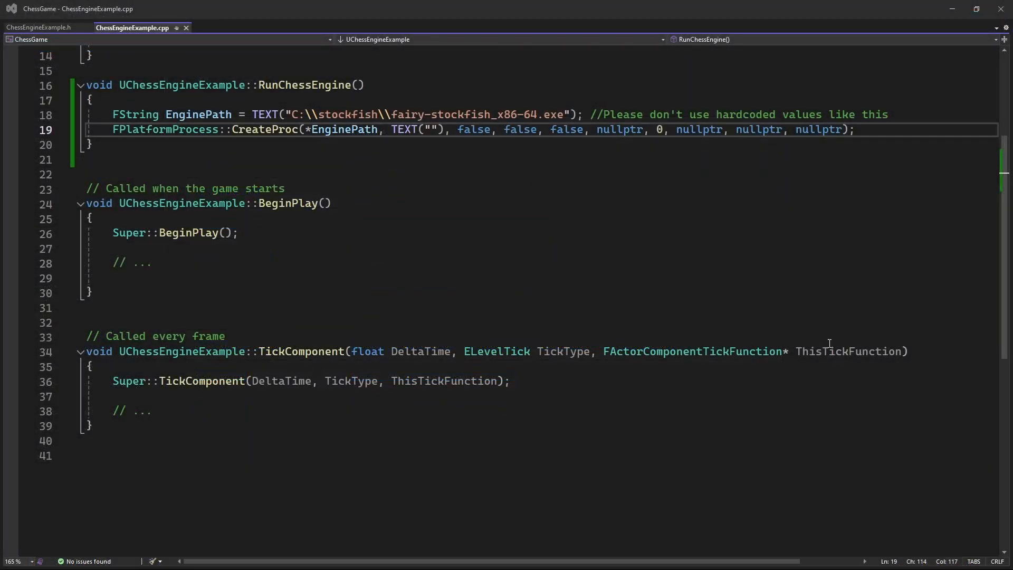
Highlight the EnginePath argument and CreateProc call in RunChessEngine, then launch the engine from the running game
{"action": "left_click_drag", "start_coordinate": [112, 114], "coordinate": [583, 114]}
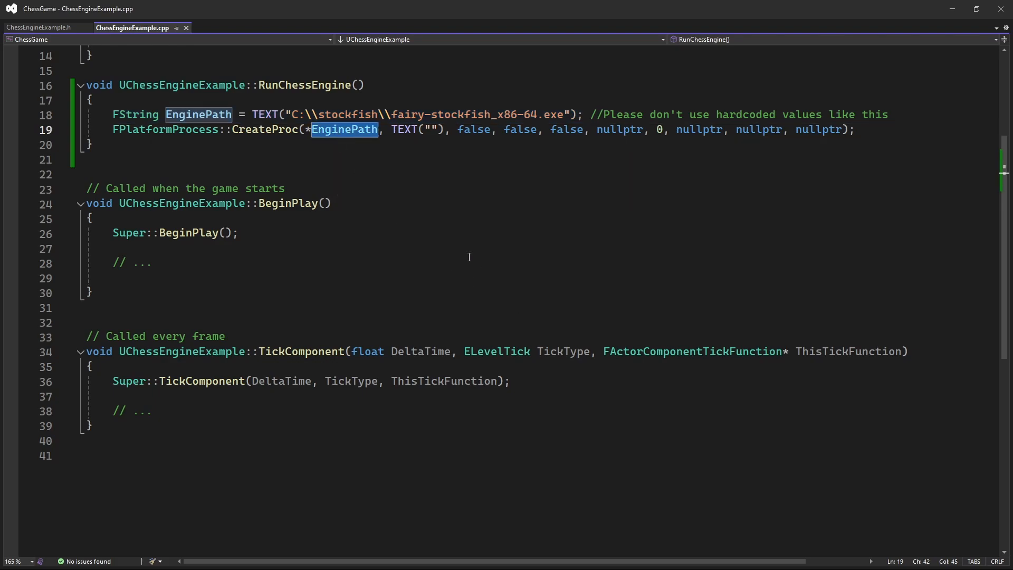
{"action": "left_click_drag", "start_coordinate": [390, 129], "coordinate": [837, 129]}
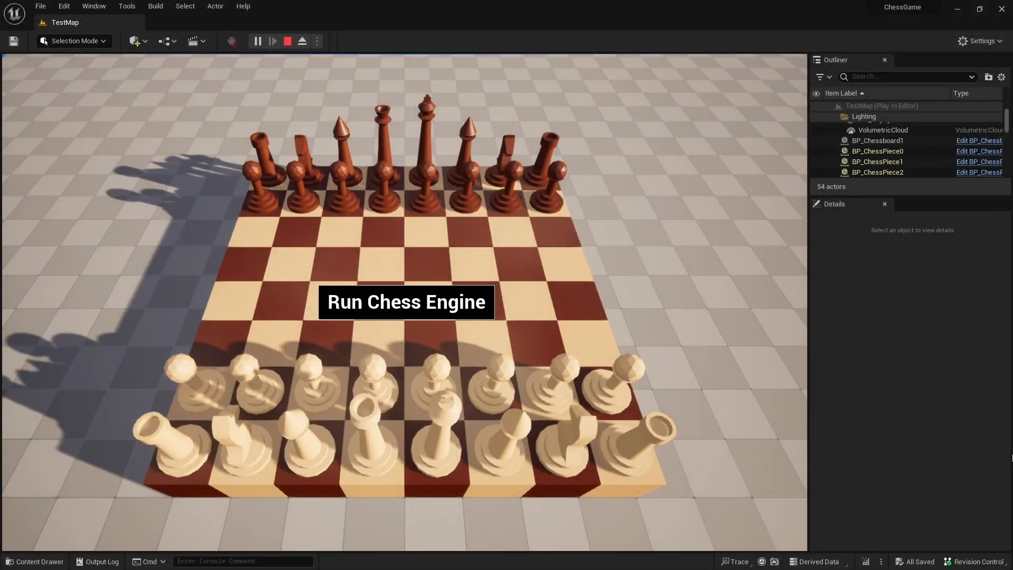
{"action": "left_click", "coordinate": [405, 302]}
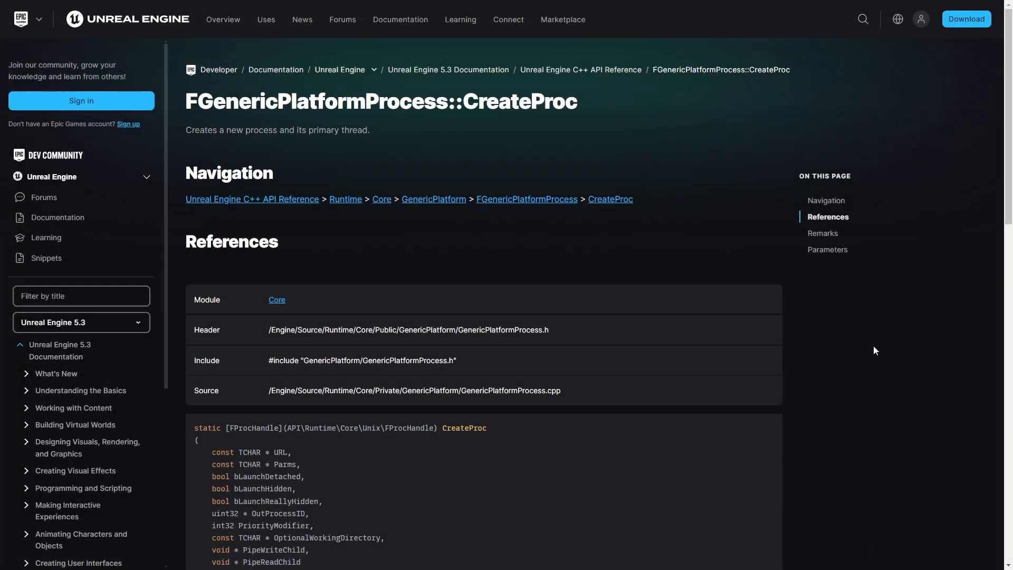
Scroll the CreateProc page to the PipeWriteChild and PipeReadChild parameter descriptions
{"action": "scroll", "scroll_direction": "down", "scroll_amount": 3}
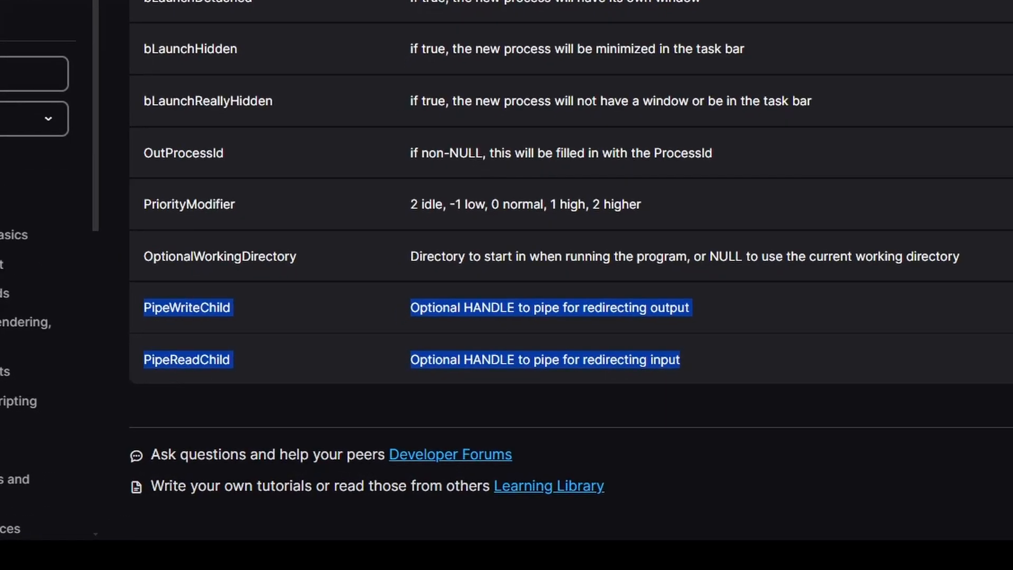
{"action": "scroll", "scroll_direction": "down", "scroll_amount": 3}
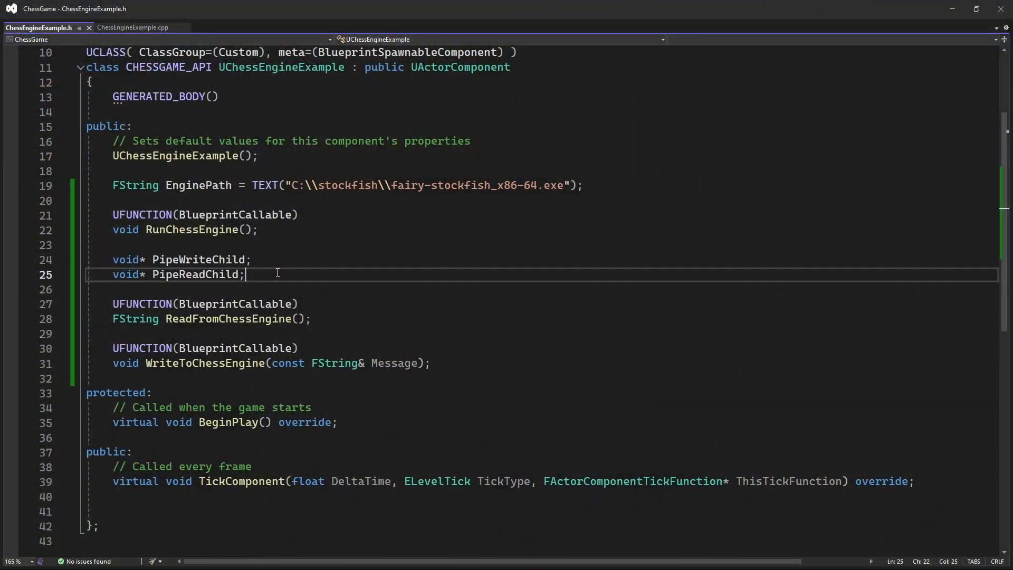
Highlight the PipeWriteChild and PipeReadChild void pointer declarations in ChessEngineExample.h
{"action": "left_click_drag", "start_coordinate": [246, 274], "coordinate": [88, 260]}
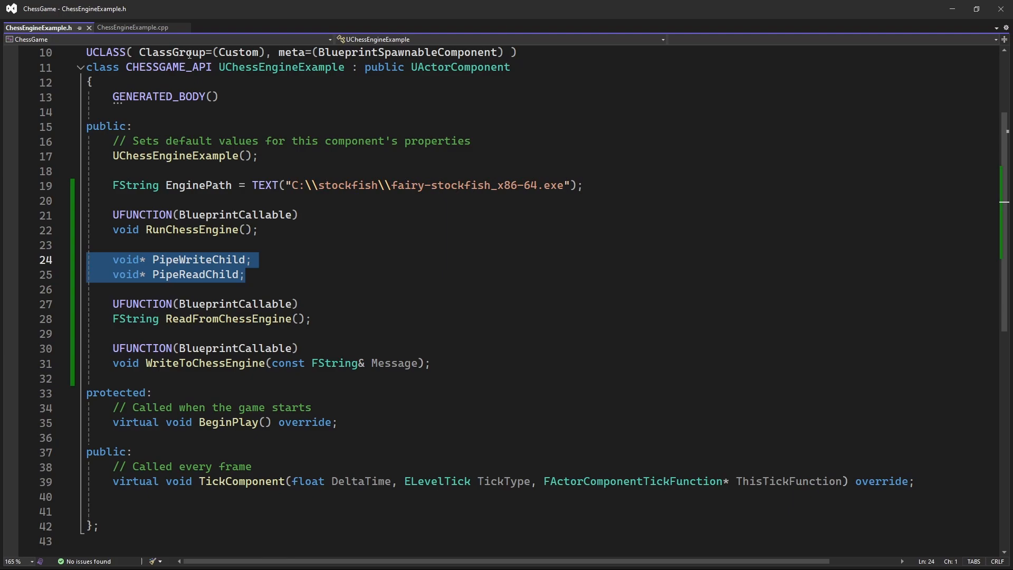
{"action": "left_click", "coordinate": [132, 27]}
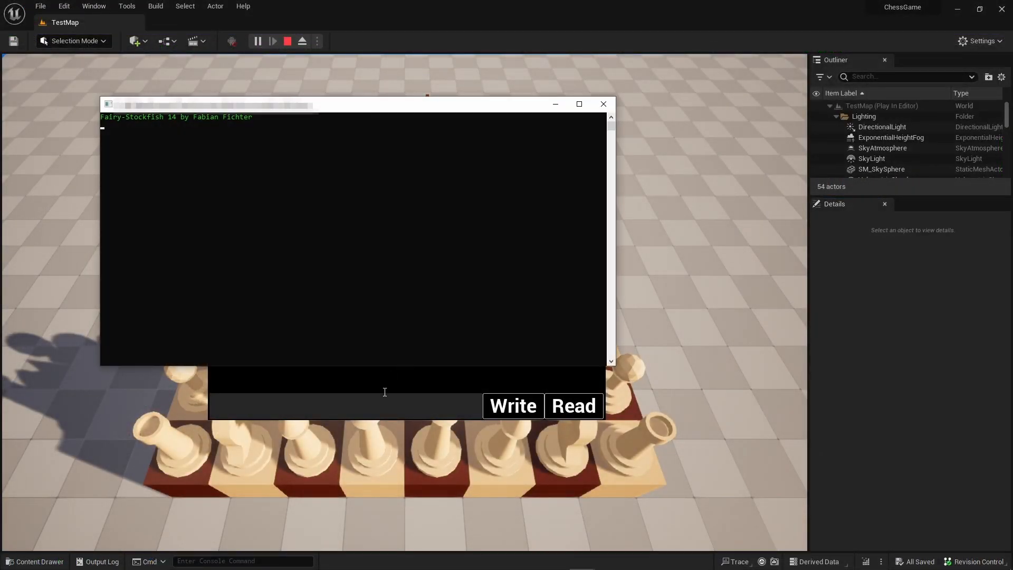
Send 'hello' to the running Fairy-Stockfish engine and read back its Fairy-Stockfish 14 banner
{"action": "type", "text": "hello"}
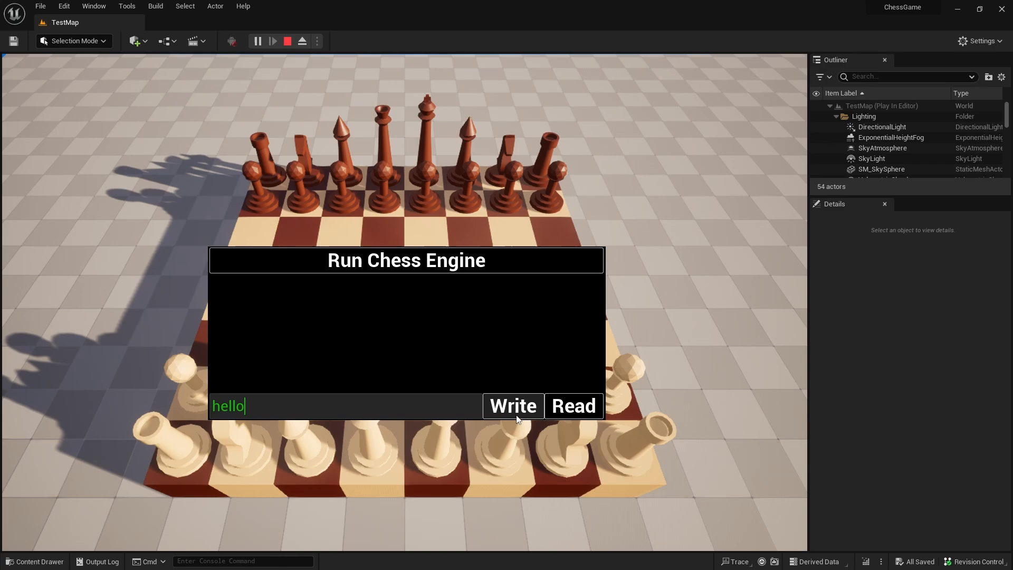
{"action": "left_click", "coordinate": [512, 405]}
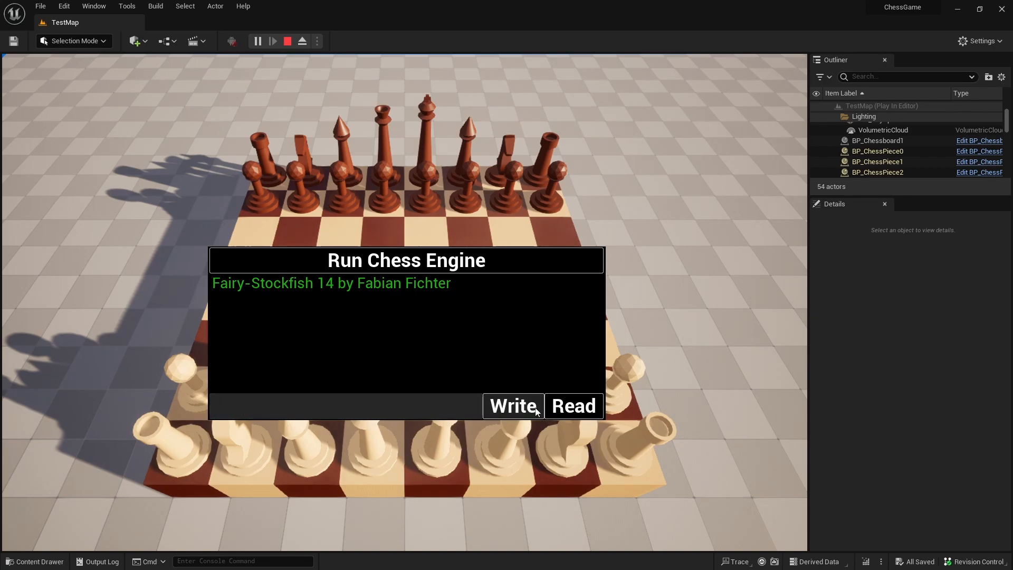
{"action": "left_click", "coordinate": [513, 405]}
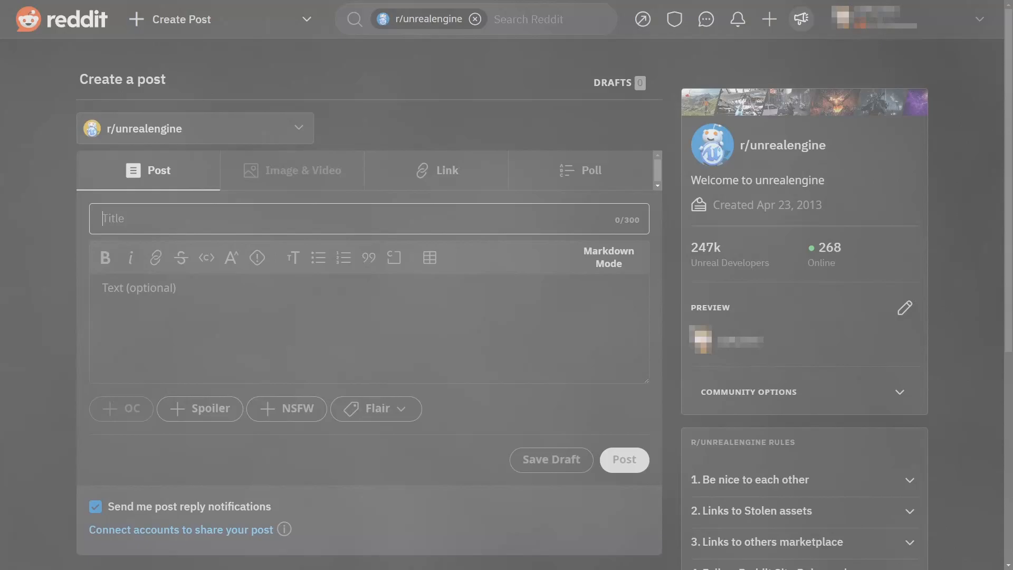
Start an r/unrealengine post titled 'I can't make this one thing wo'
{"action": "type", "text": "I can't make this one thing wo"}
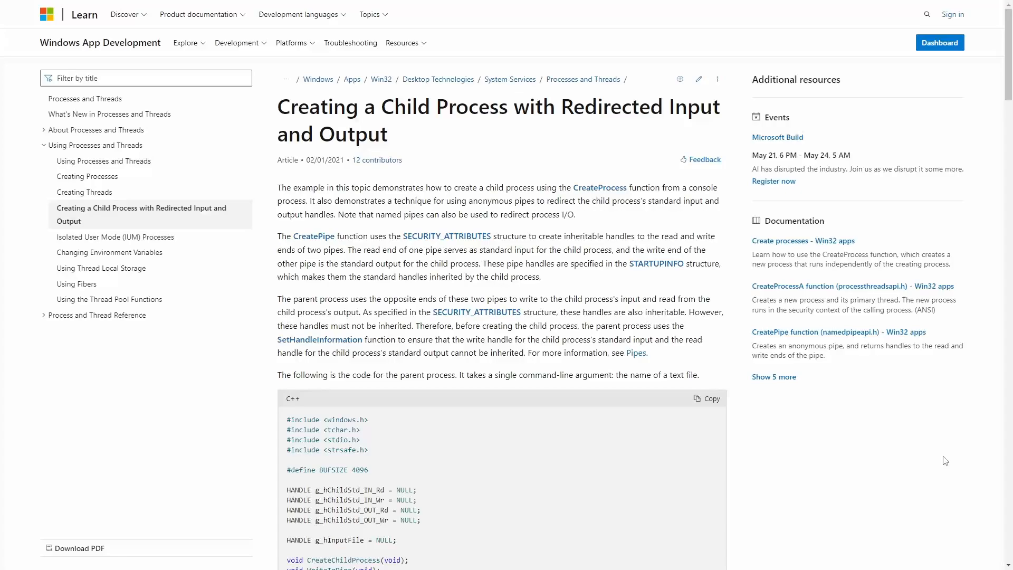
Scroll through the Microsoft Learn redirected child-process sample code
{"action": "scroll", "scroll_direction": "down", "scroll_amount": 3}
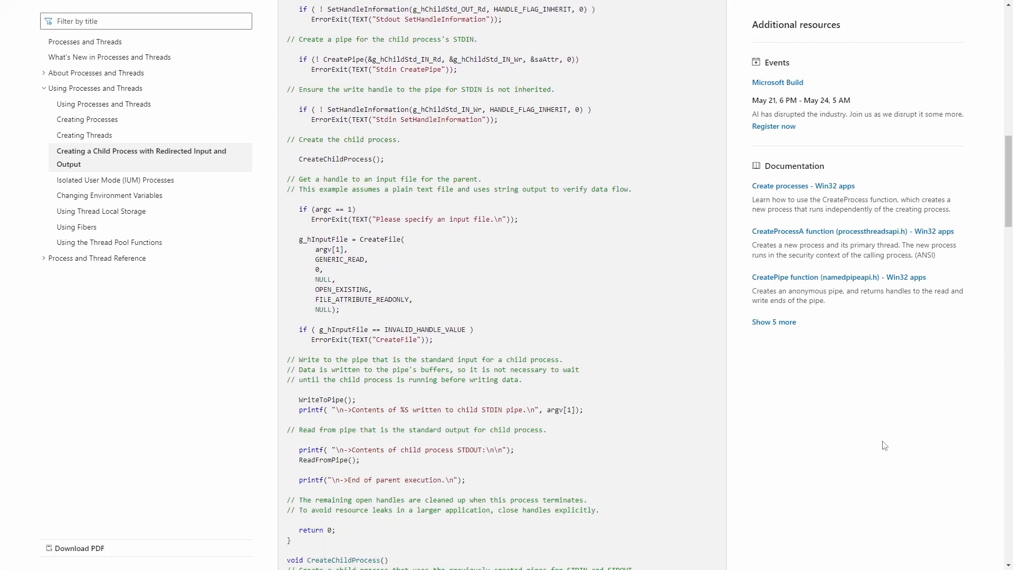
{"action": "scroll", "scroll_direction": "down", "scroll_amount": 3}
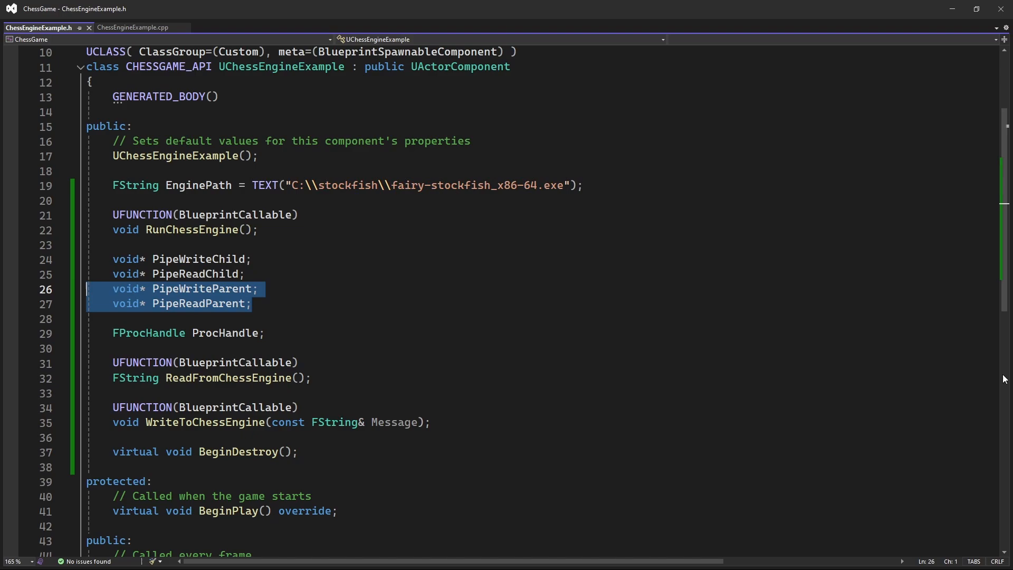
Implement CreatePipe/CreateProc with PipeReadParent, PipeWriteParent and the ProcHandle in ChessEngineExample.cpp
{"action": "left_click", "coordinate": [133, 28]}
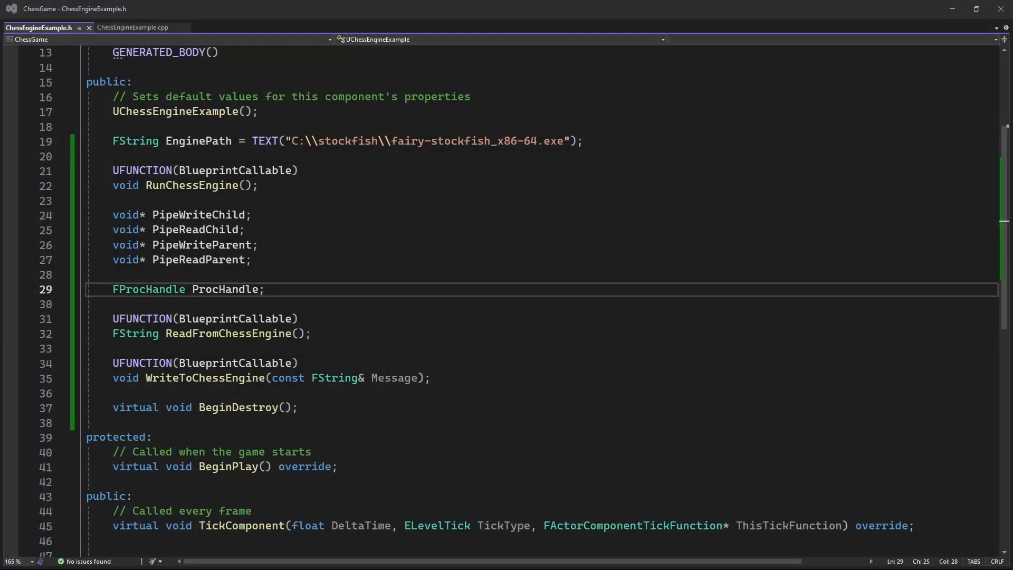
{"action": "double_click", "coordinate": [224, 289]}
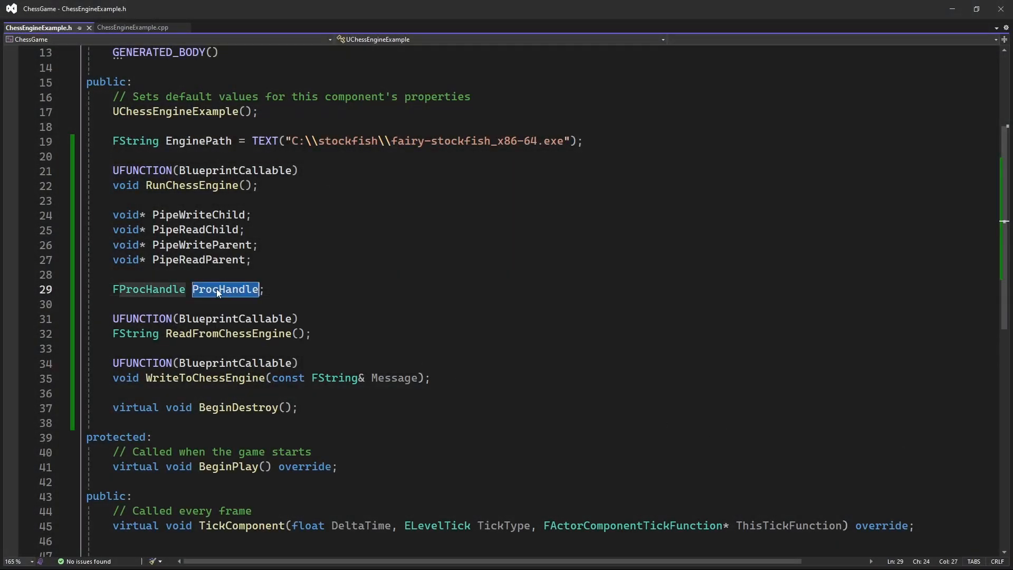
{"action": "left_click", "coordinate": [133, 27]}
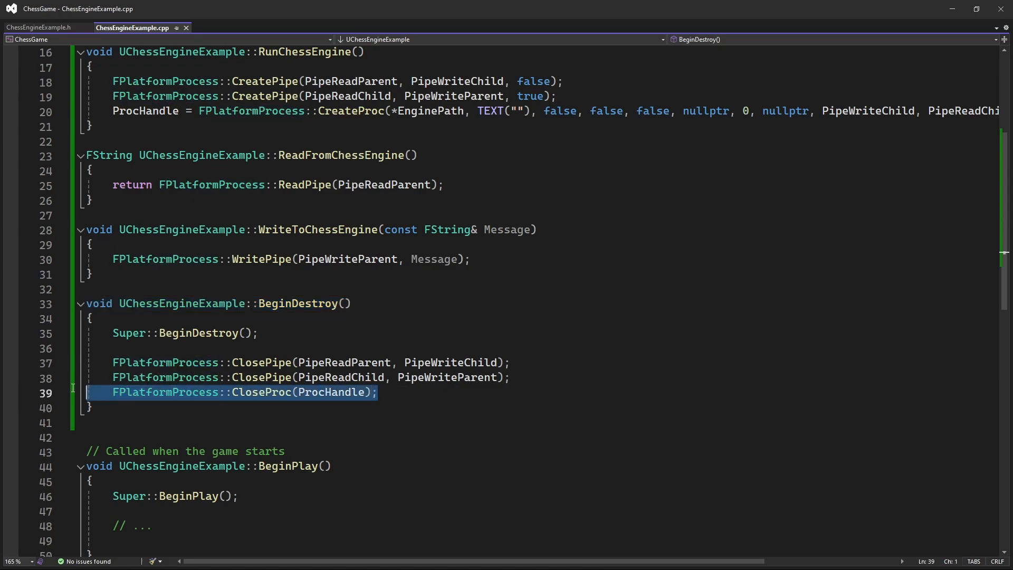
{"action": "mouse_move", "coordinate": [187, 434]}
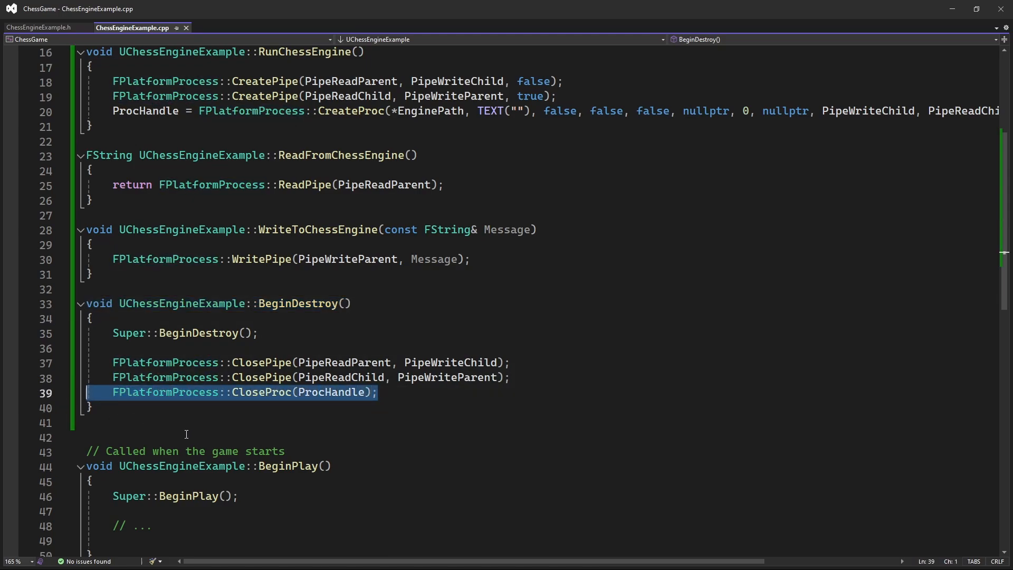
Finish BeginDestroy closing both pipes and the process, then return to the header declarations
{"action": "left_click", "coordinate": [187, 436]}
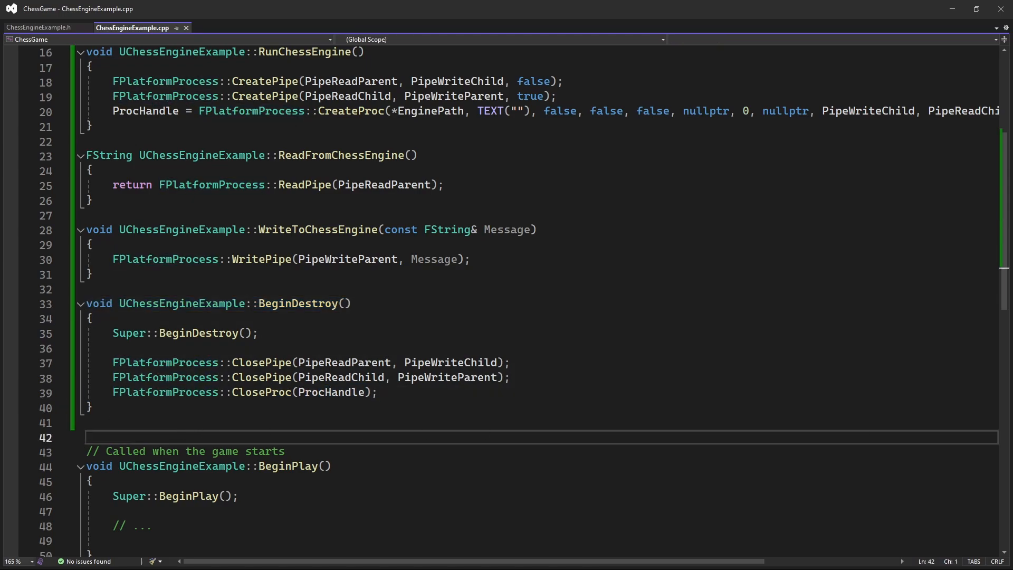
{"action": "left_click", "coordinate": [38, 28]}
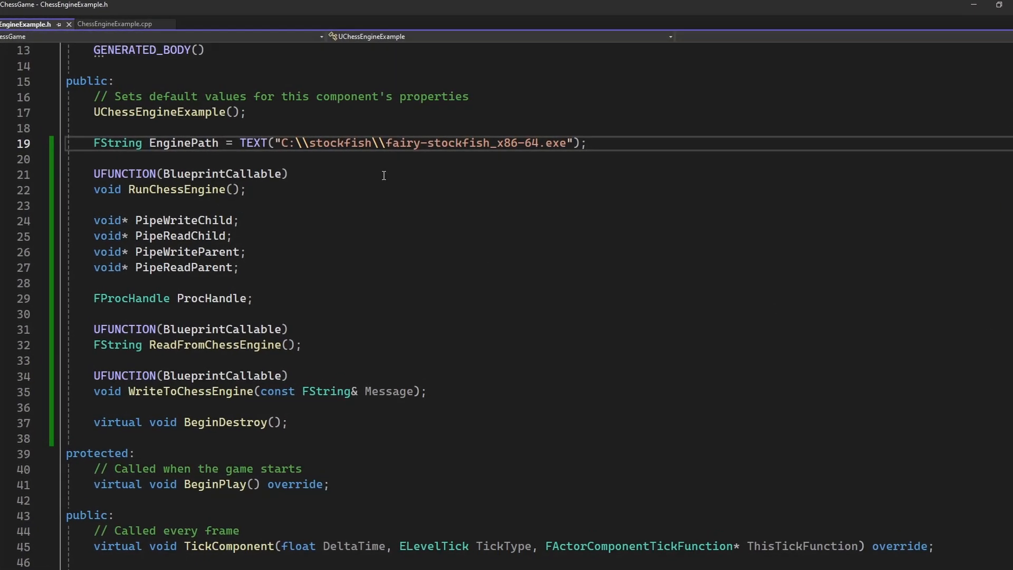
{"action": "double_click", "coordinate": [432, 143]}
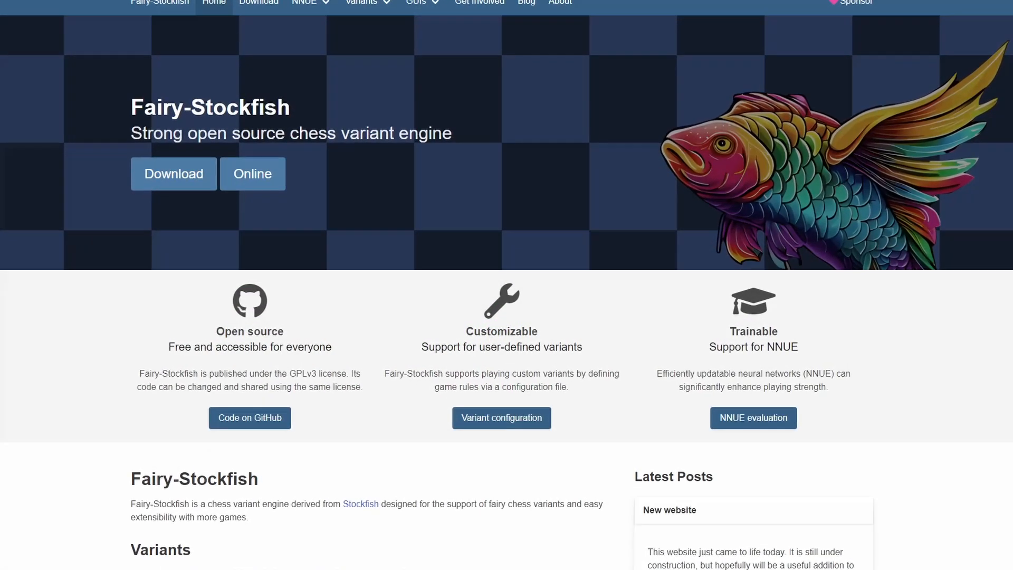
Scroll through the Fairy-Stockfish home page and the DarkPattern.Games category list
{"action": "scroll", "scroll_direction": "down", "scroll_amount": 3}
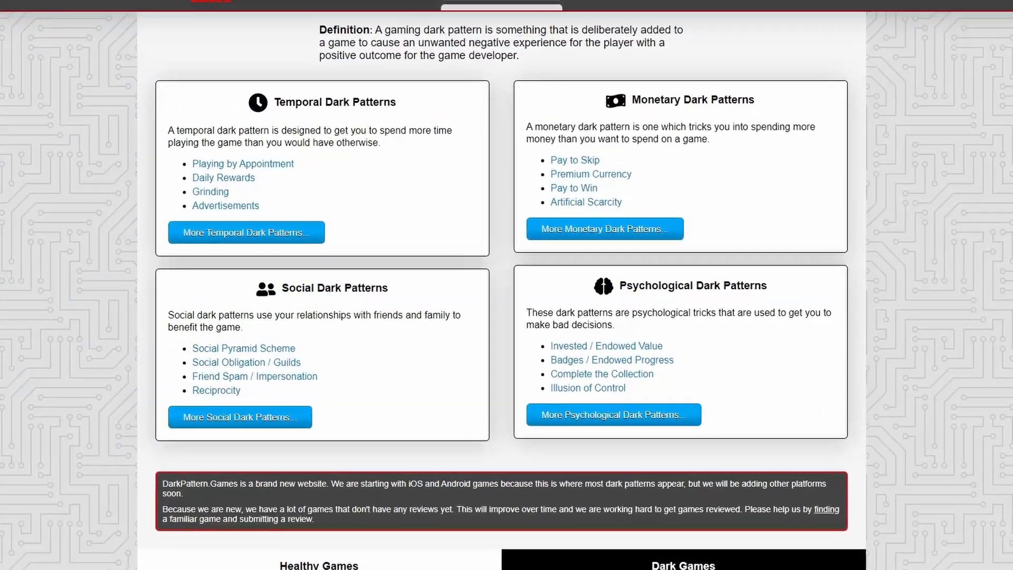
{"action": "scroll", "scroll_direction": "down", "scroll_amount": 3}
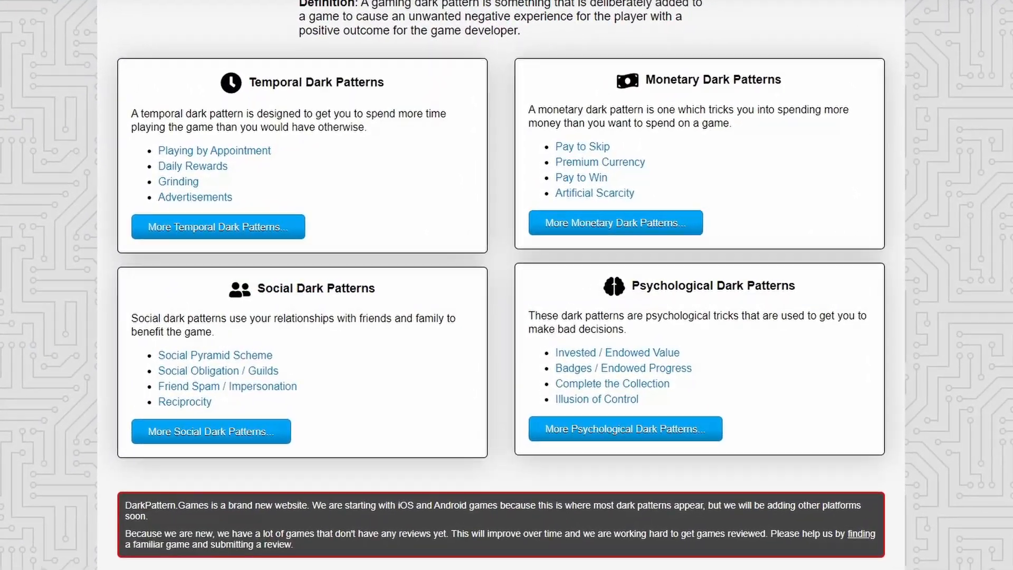